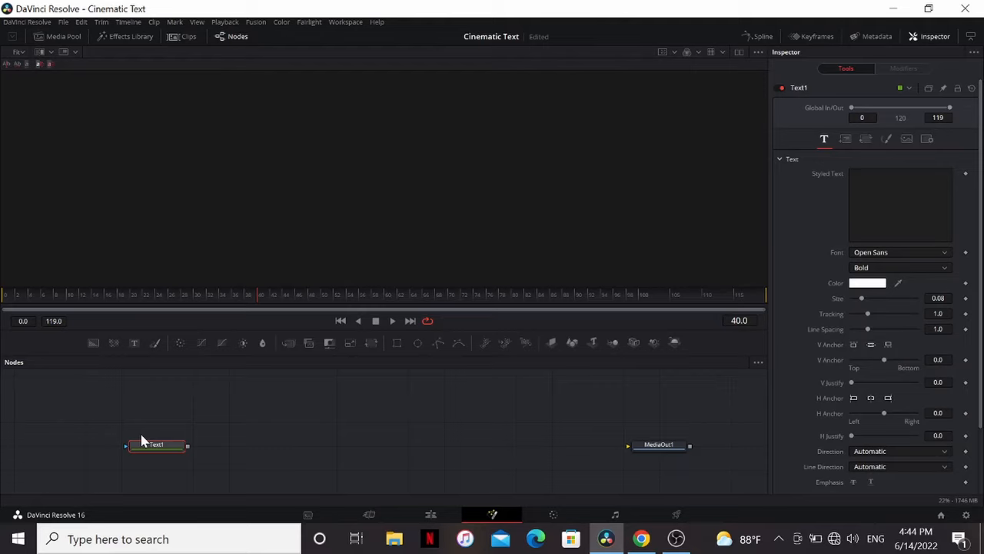
Set the Cinematic text to a larger Homoarakhn font and add a bump map at height 100.
left_click(158, 445)
type("Cinematic")
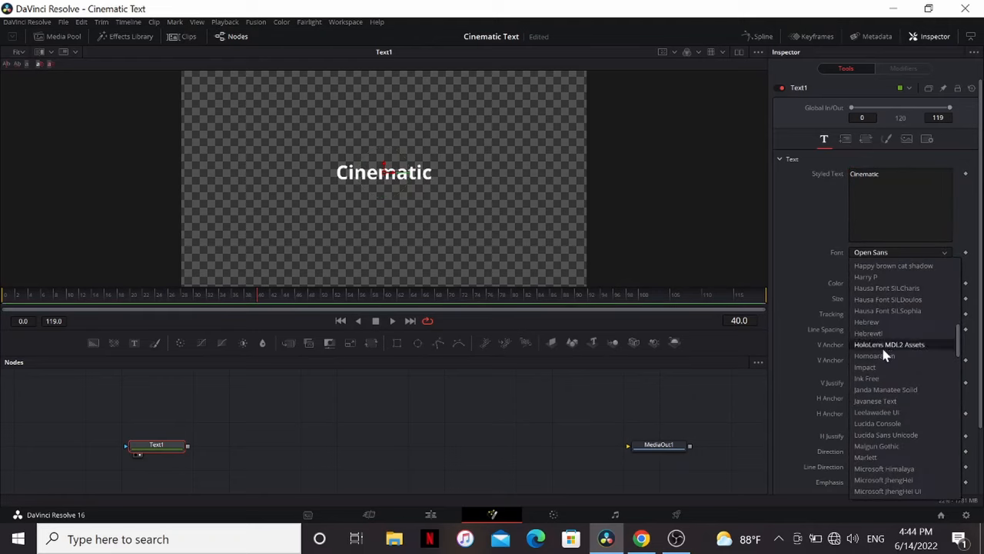
left_click(875, 356)
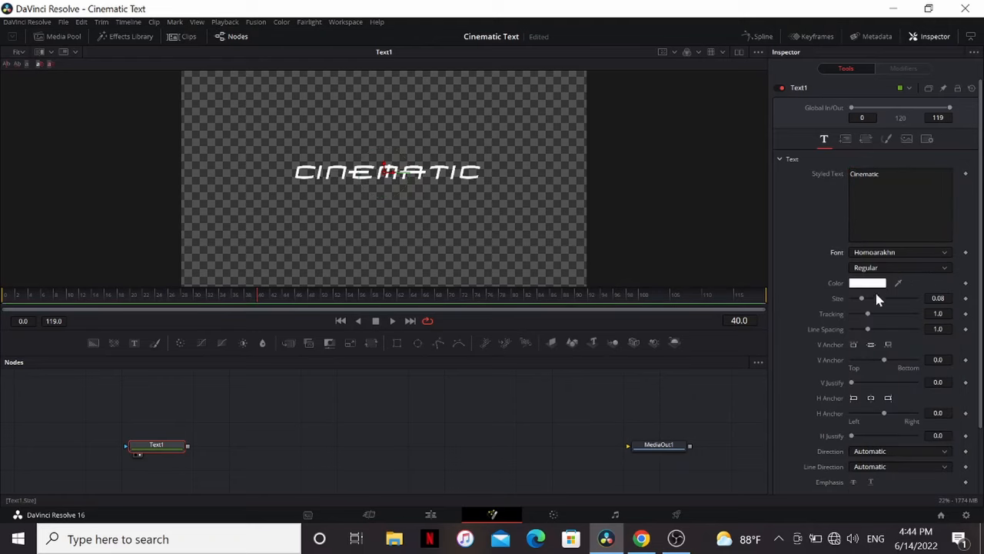
left_click_drag(862, 298, 869, 298)
type("cre")
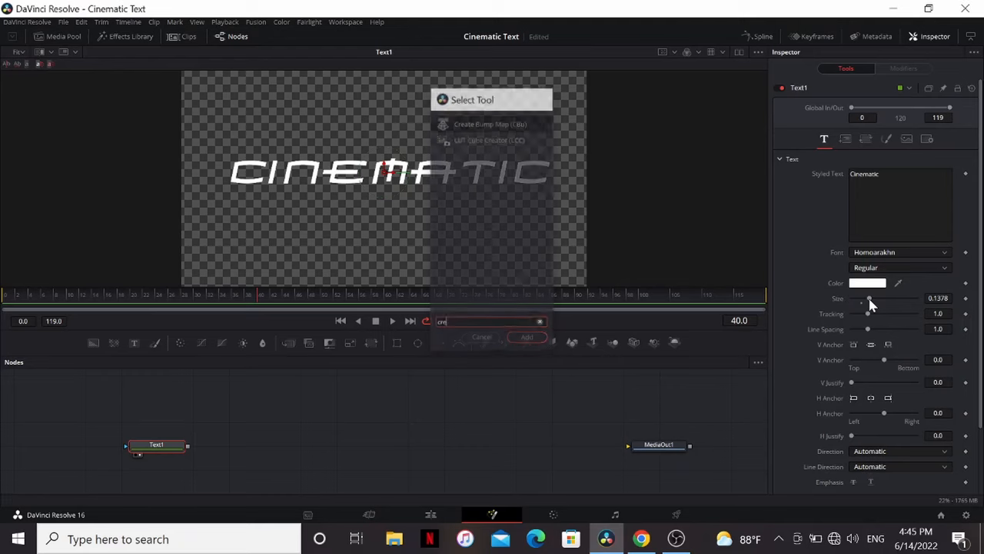
left_click(481, 124)
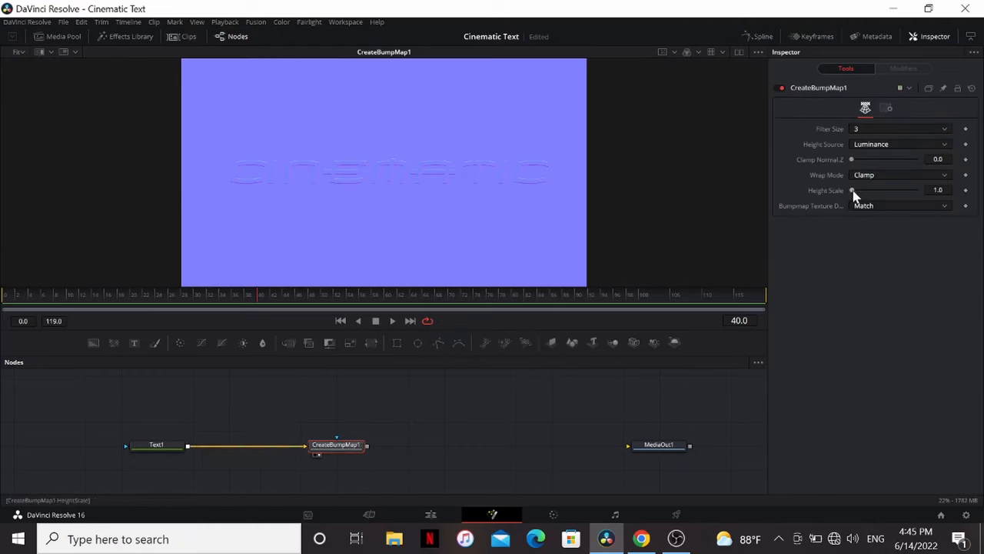
left_click_drag(852, 190, 916, 190)
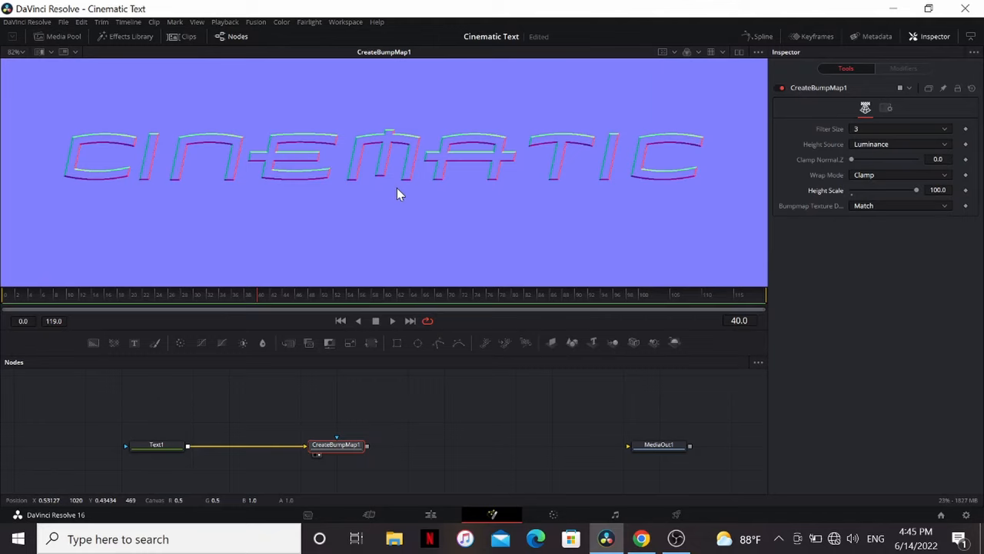
mouse_move(406, 196)
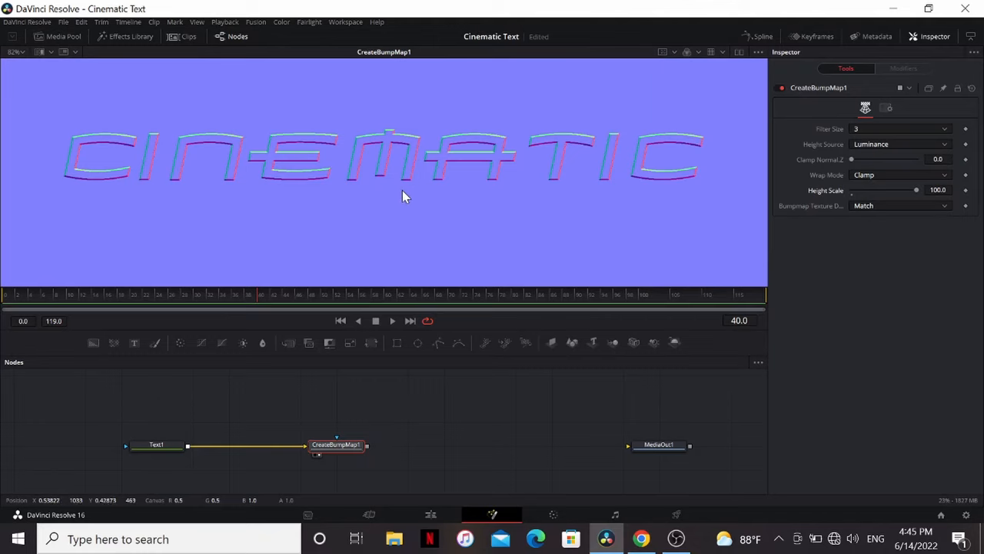
Insert an ErodeDilate with Gaussian filter and amount -0.01 between Text1 and CreateBumpMap1.
left_click(159, 445)
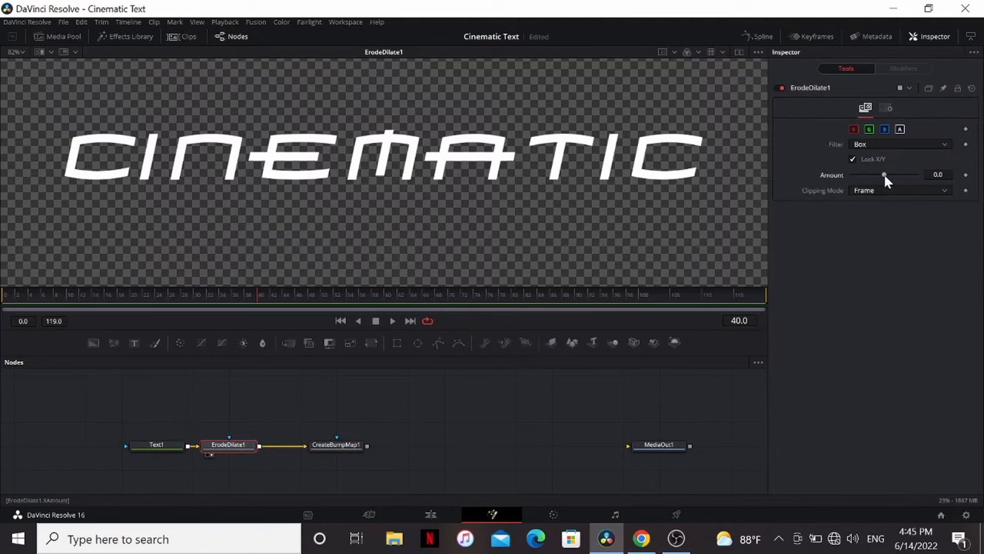
left_click_drag(884, 174, 873, 174)
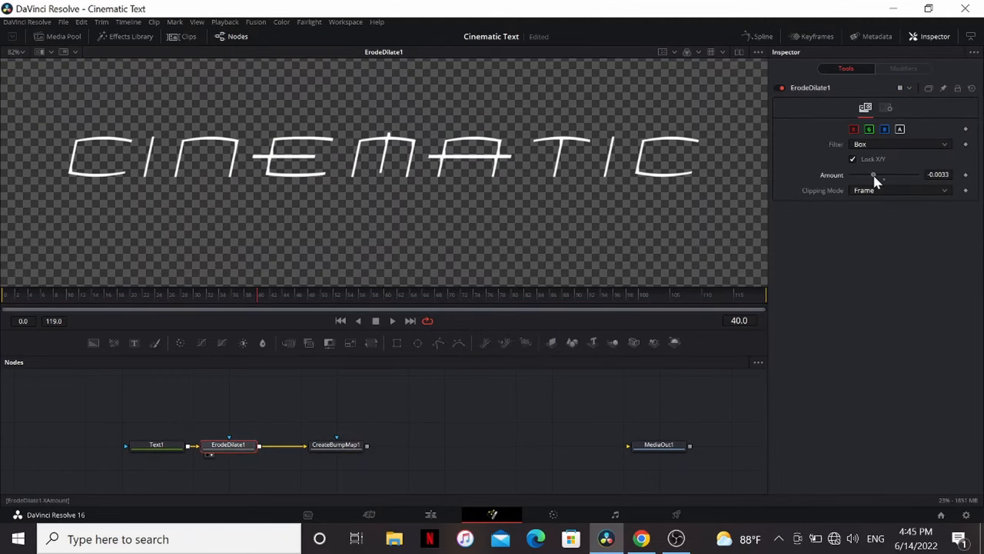
left_click(899, 144)
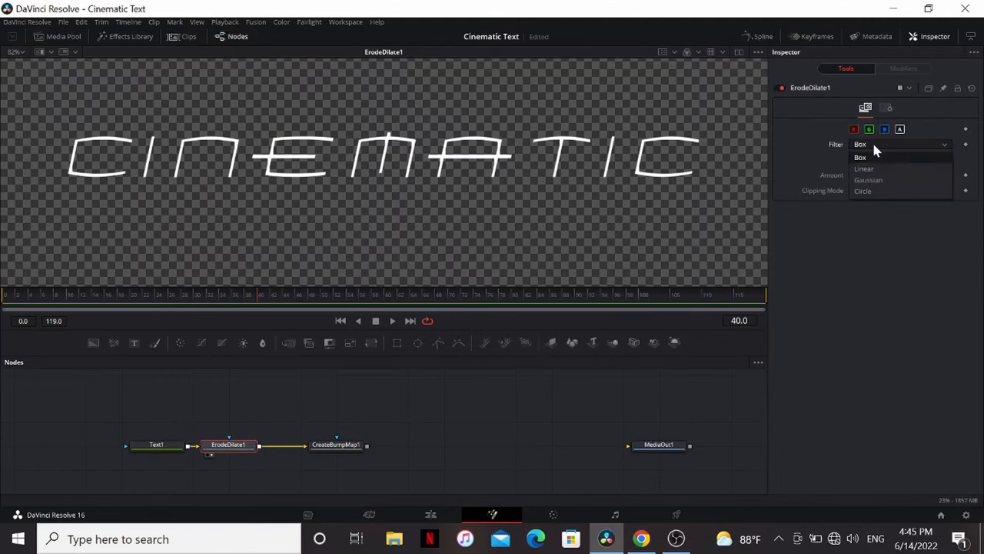
left_click(868, 180)
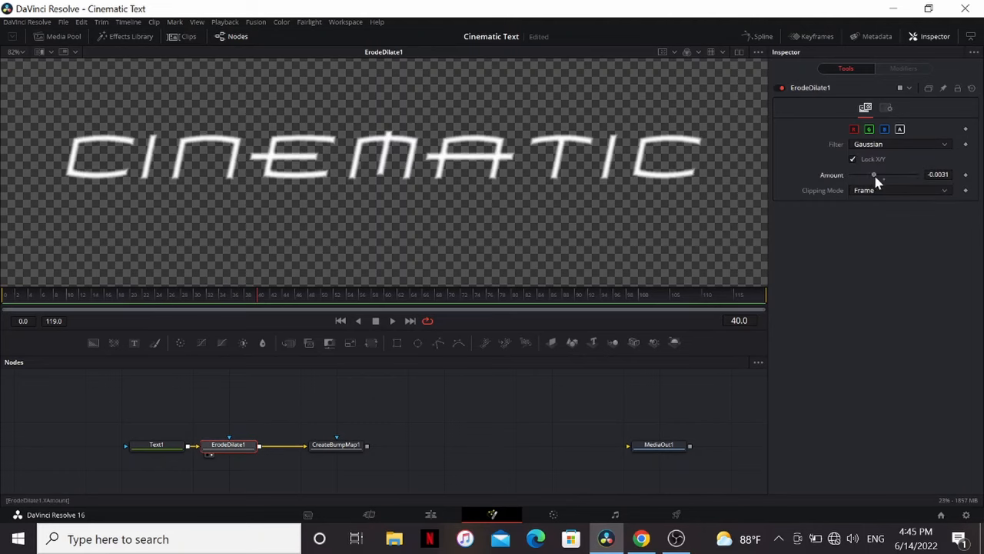
left_click(338, 445)
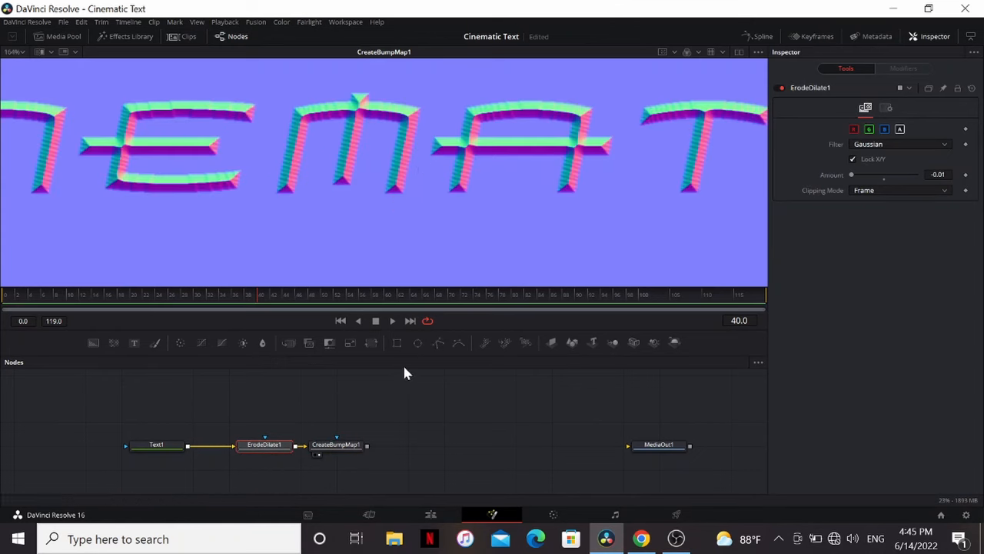
Add a Blur after Text1, feed Text1 to the bump map mask, and select CreateBumpMap1.
left_click(157, 446)
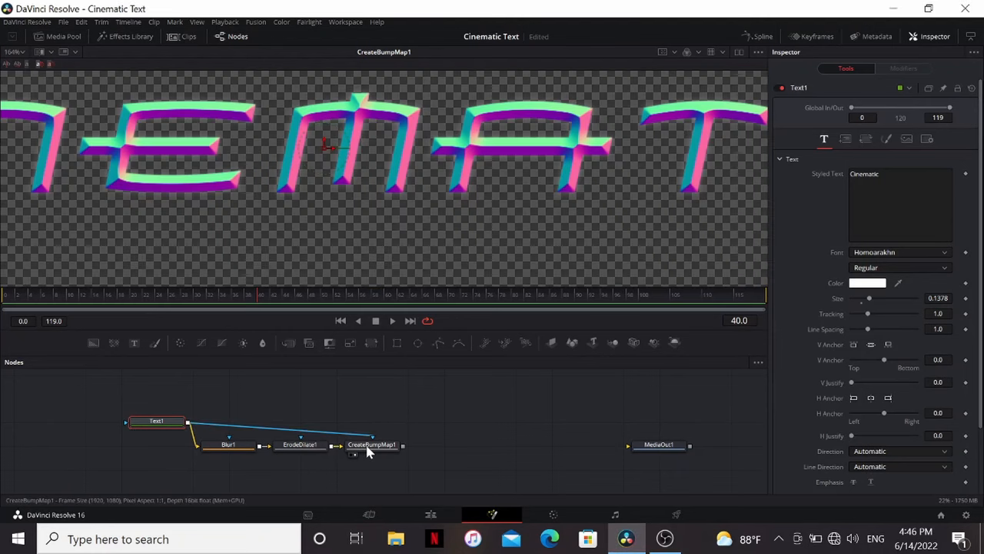
left_click(373, 445)
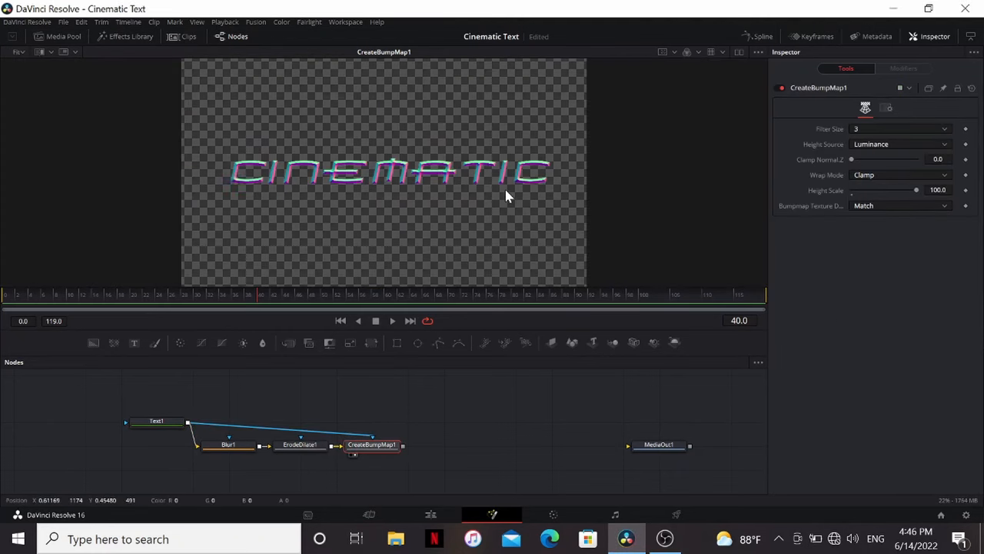
mouse_move(655, 237)
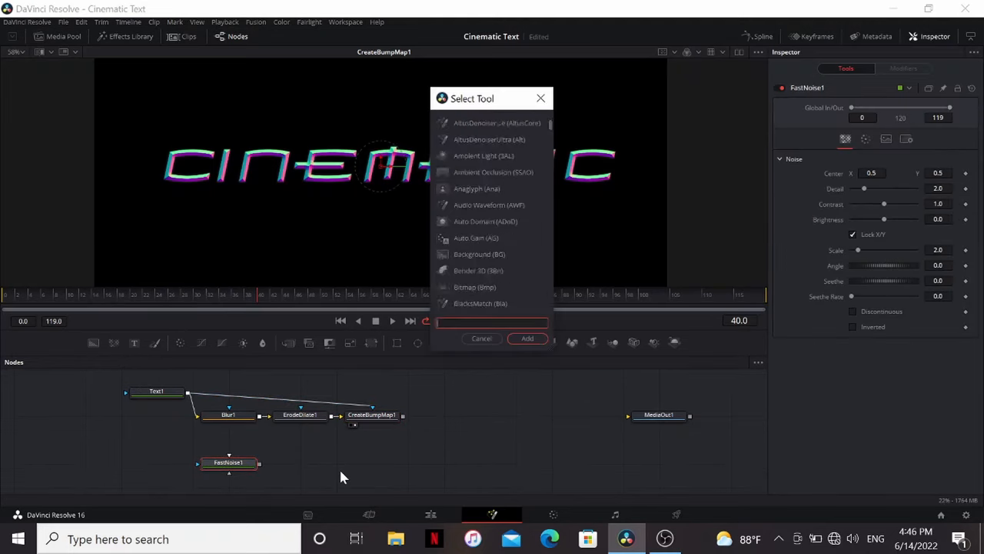
Add a bump-map-driven Displace on the noise with type XY and X Refraction 0.1.
left_click(527, 338)
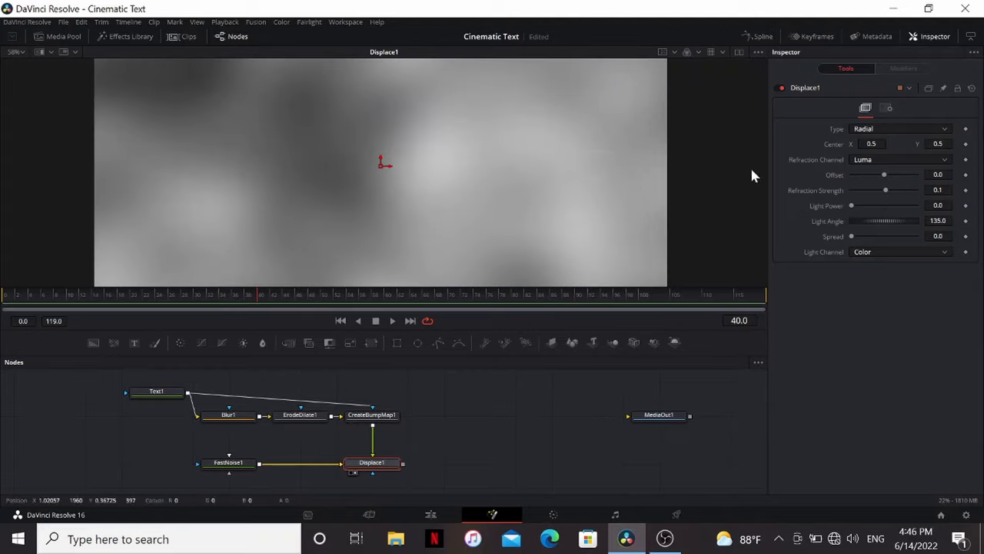
left_click(900, 128)
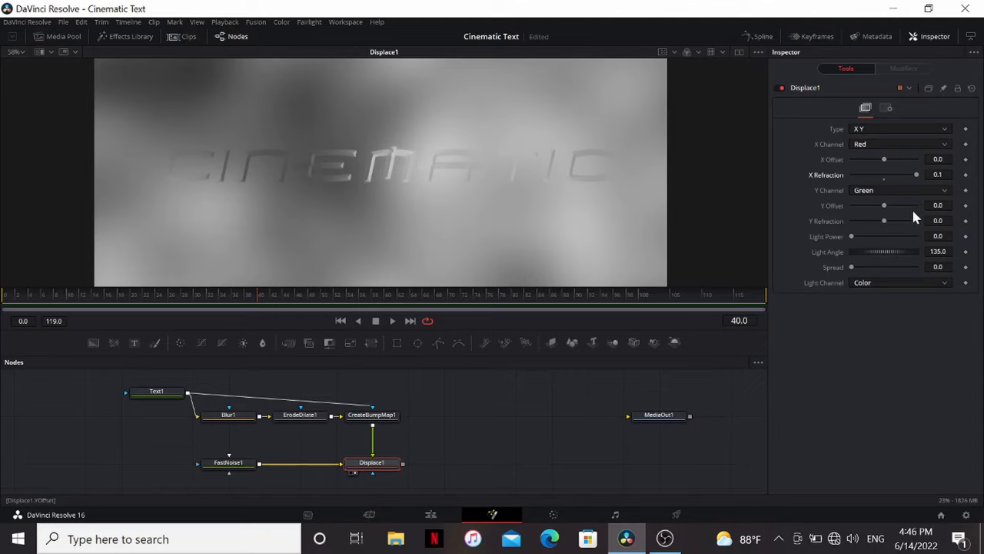
left_click_drag(884, 221, 917, 220)
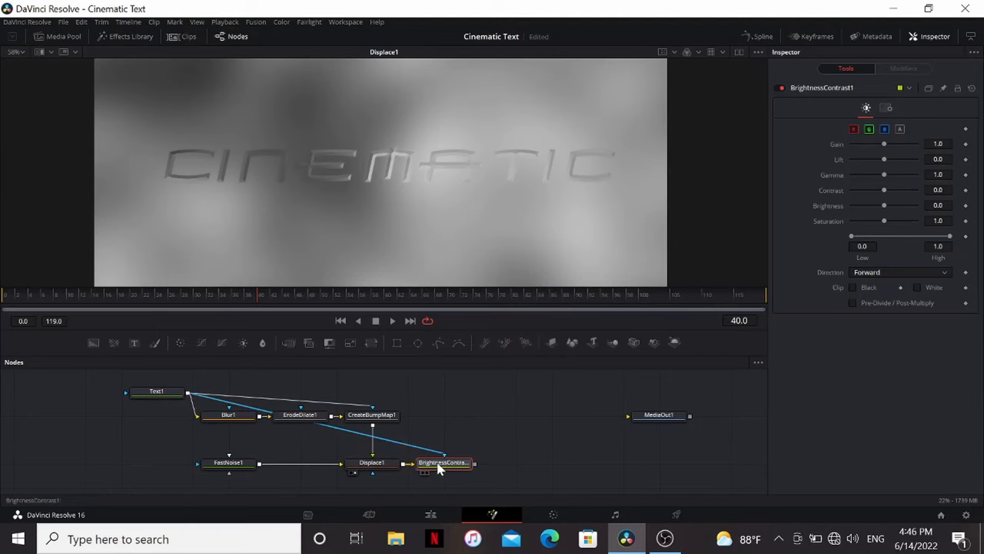
View BrightnessContrast1 and drag the Text1 mask router above the brightness node.
left_click(886, 108)
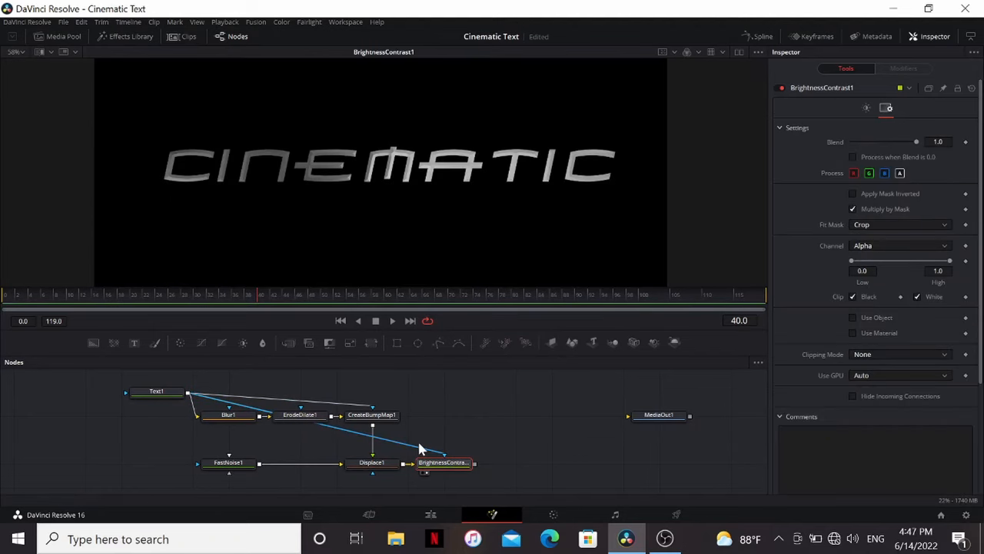
mouse_move(414, 455)
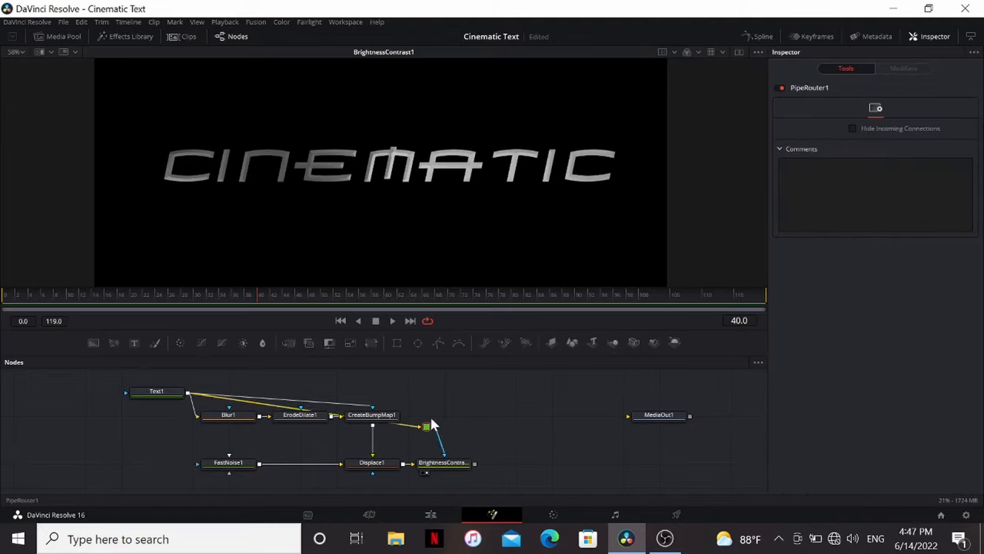
left_click_drag(427, 425, 445, 394)
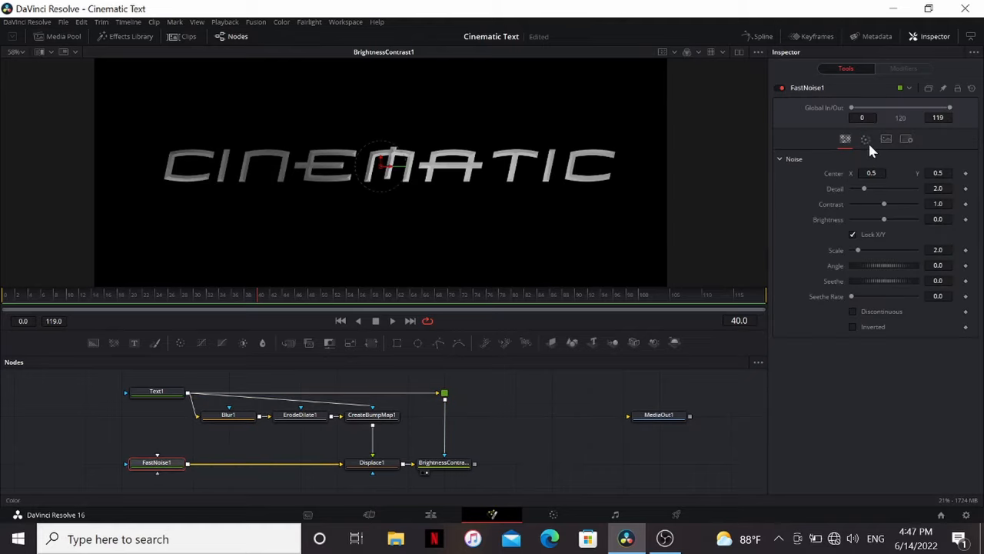
Show FastNoise1's Color tab with Two Color type, black and white.
left_click(865, 139)
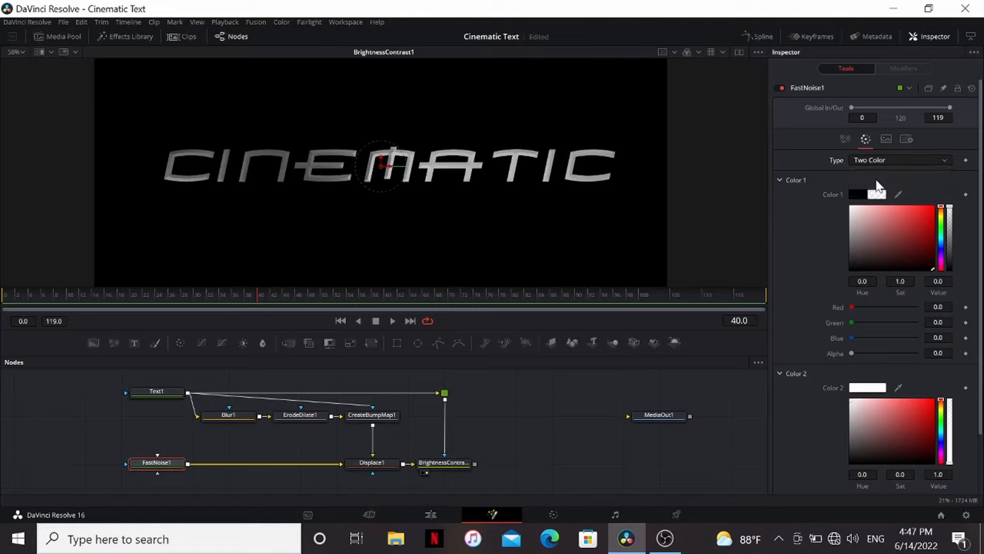
left_click(845, 139)
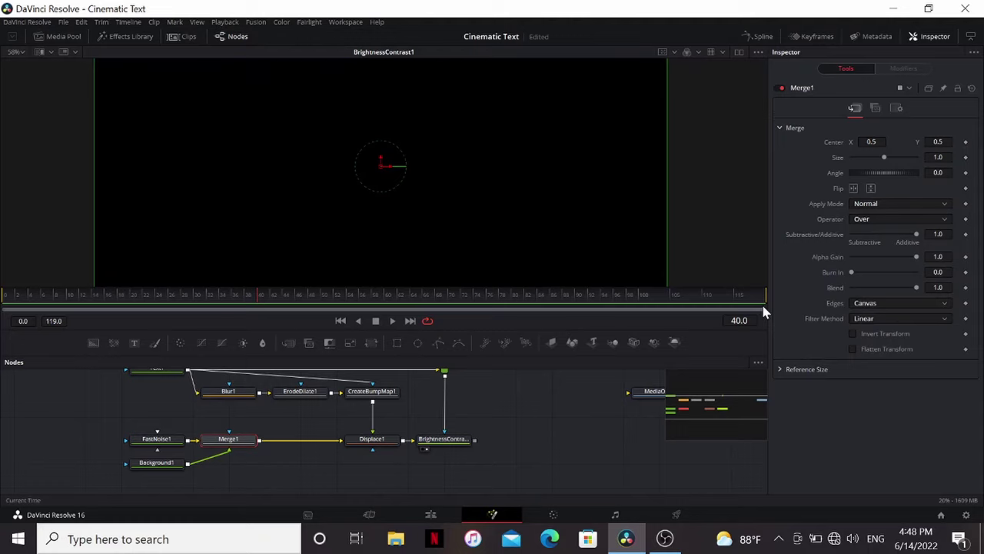
Merge the noise with Background1 in Multiply mode and select Background1.
left_click(900, 203)
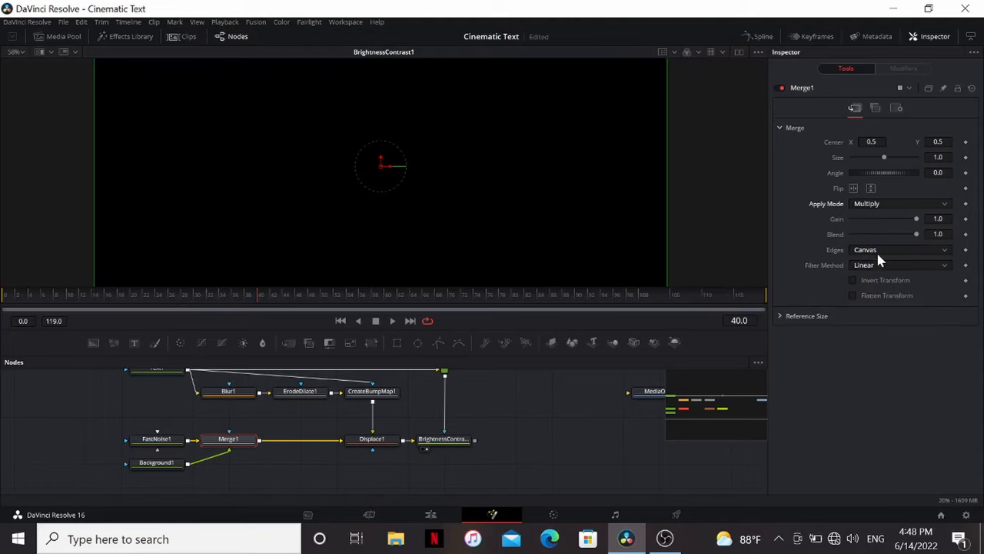
left_click(157, 463)
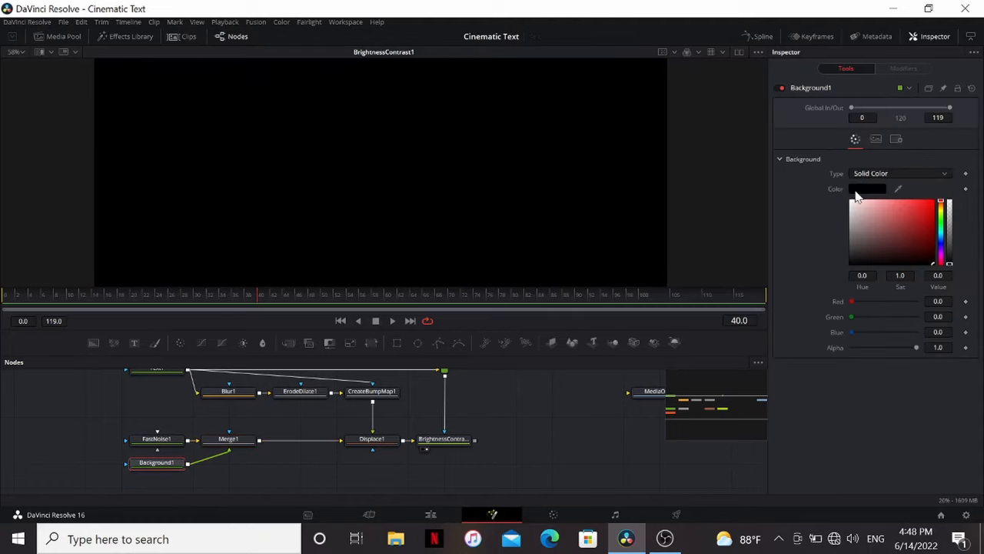
Make Background1 a vertical gradient running from red to white.
left_click(902, 173)
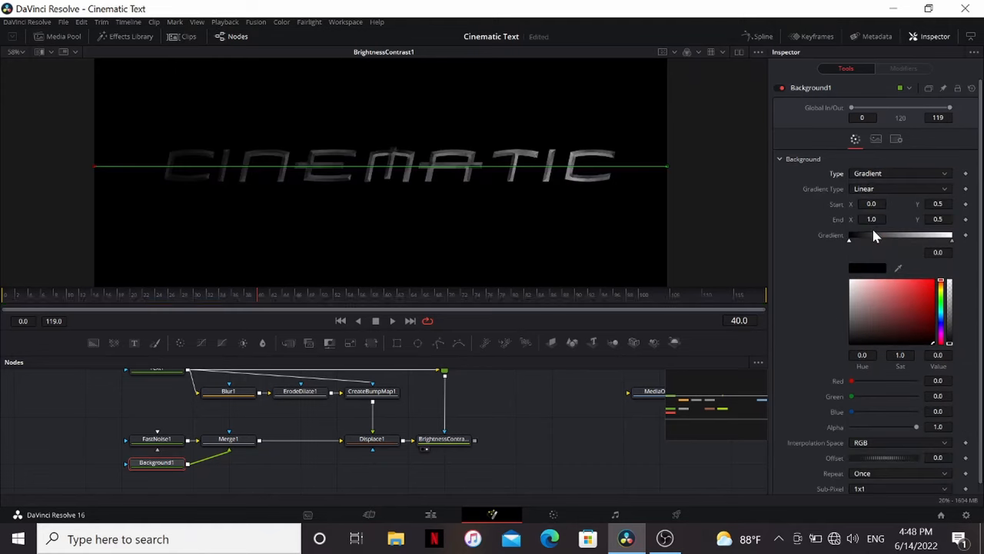
left_click_drag(96, 165, 376, 191)
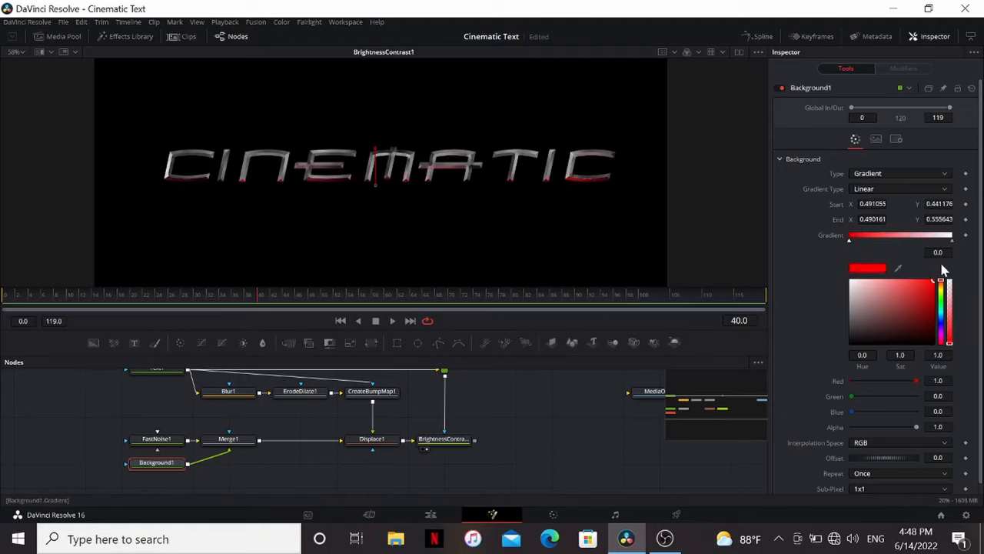
mouse_move(708, 212)
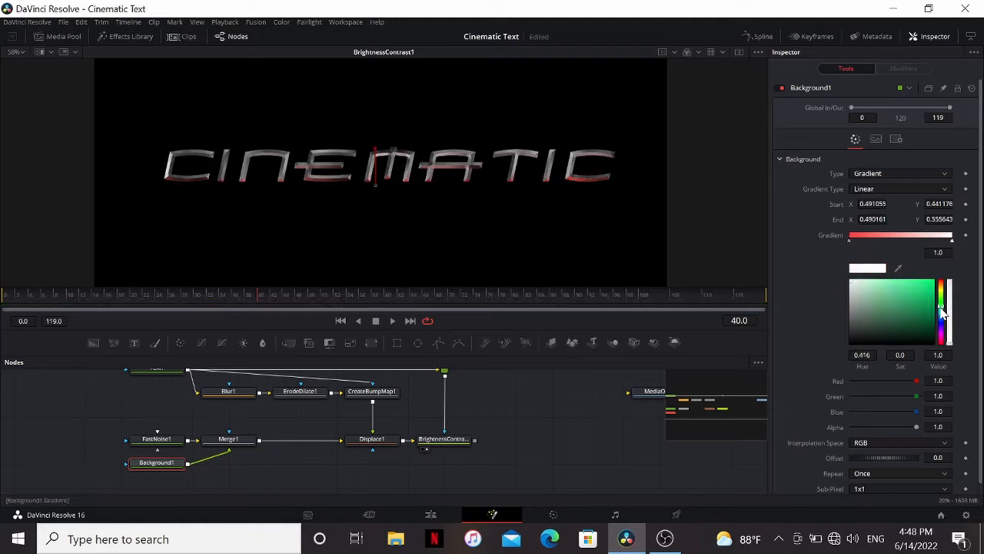
left_click(869, 289)
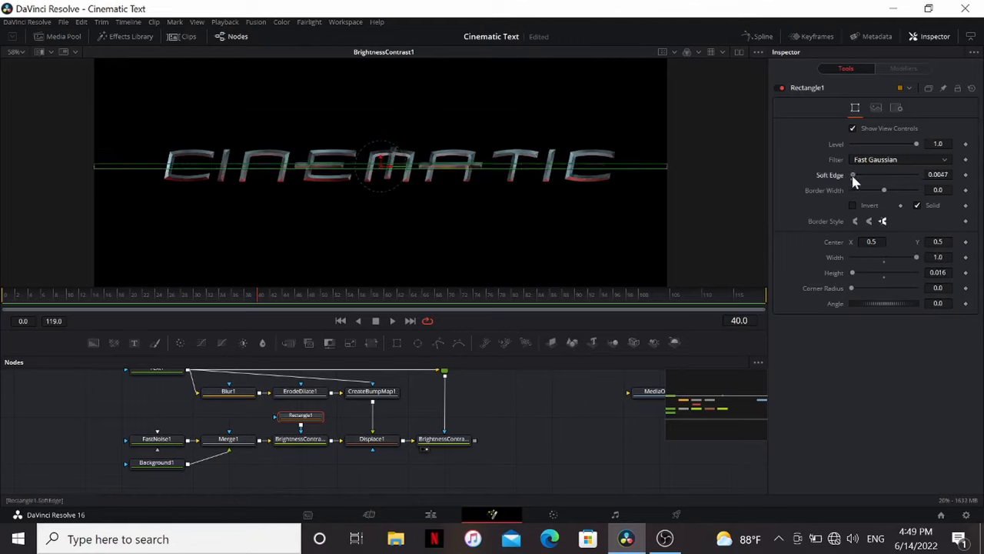
Soften and tilt Rectangle1, boost BrightnessContrast2 gain to 2.27, and add the texture MediaIn.
left_click(300, 439)
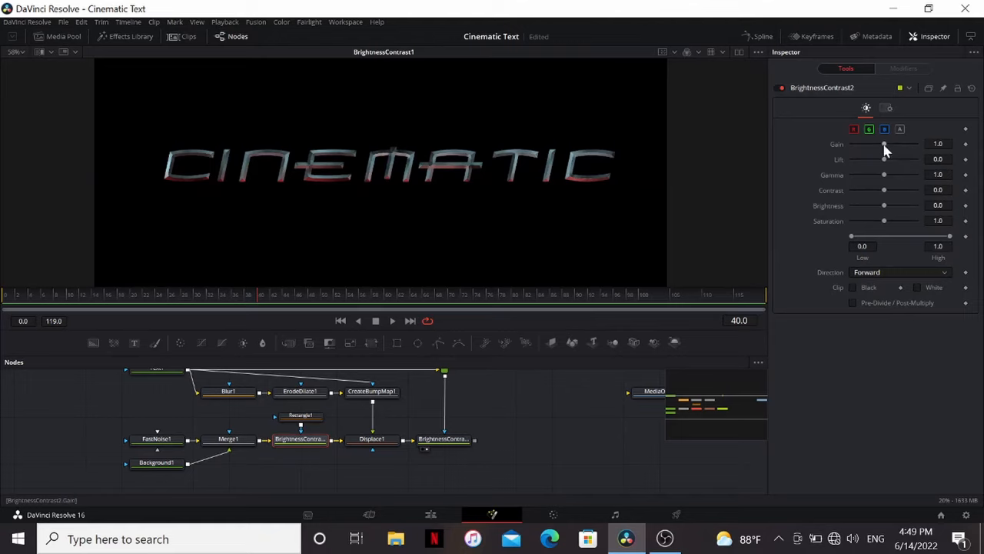
left_click_drag(884, 145, 894, 145)
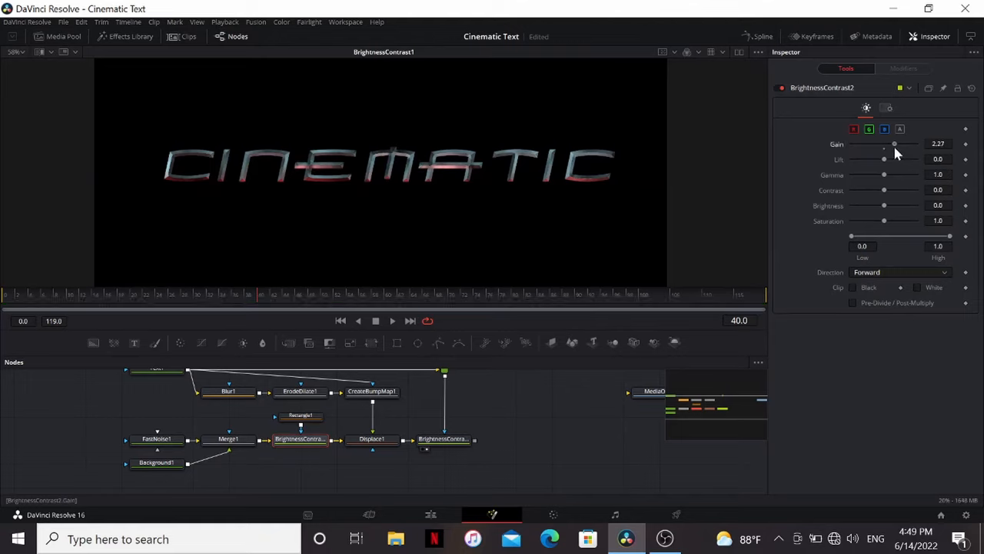
left_click(299, 416)
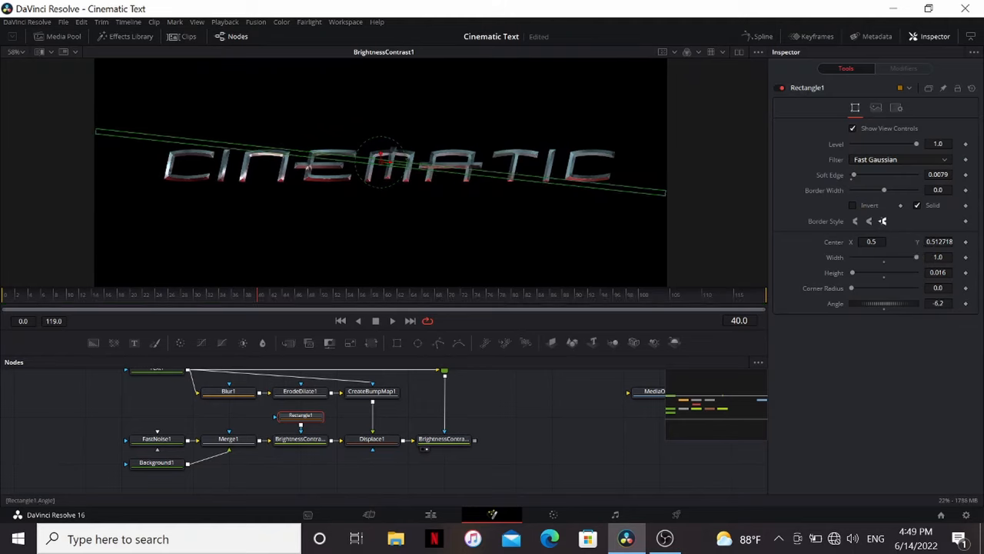
left_click(299, 439)
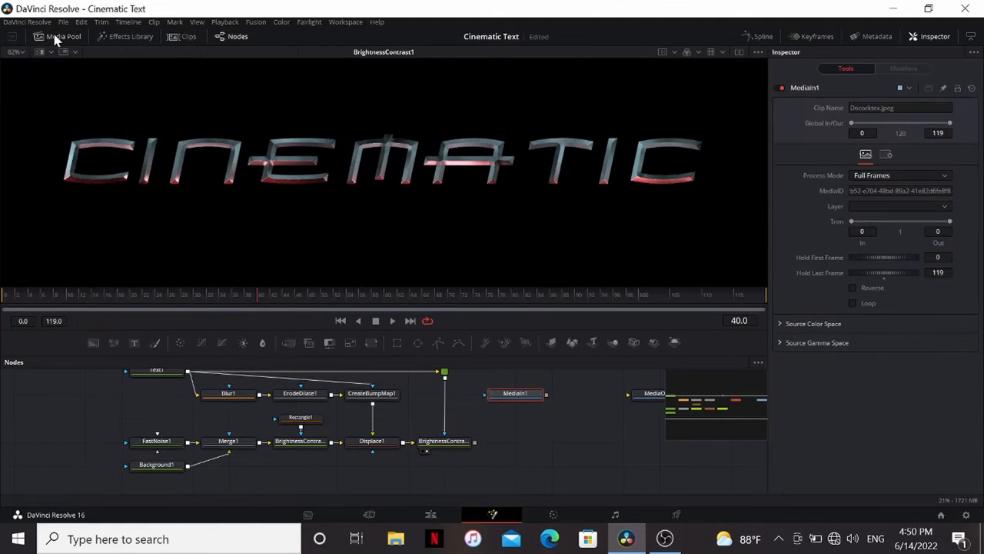
Multiply the grunge texture over the chrome text through Merge2.
left_click(516, 394)
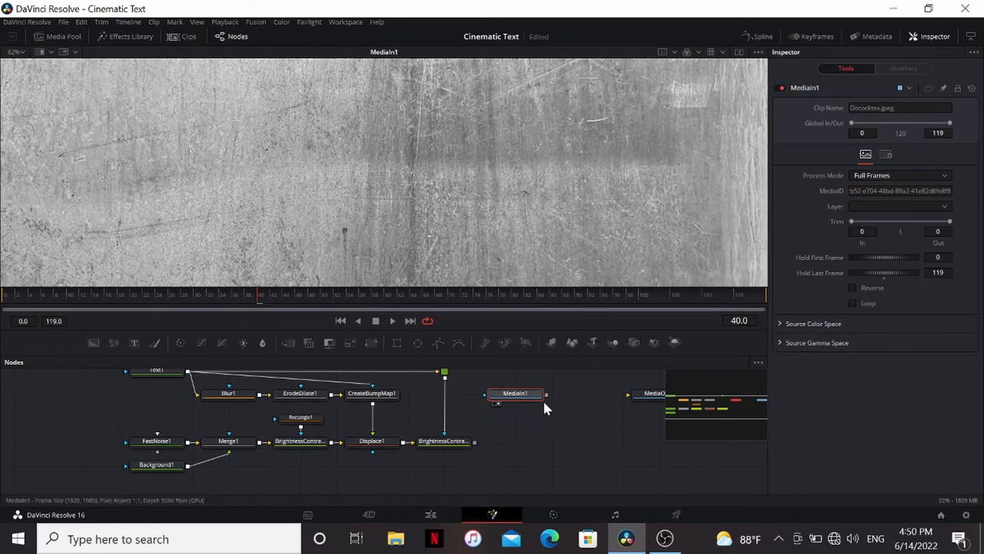
left_click(901, 203)
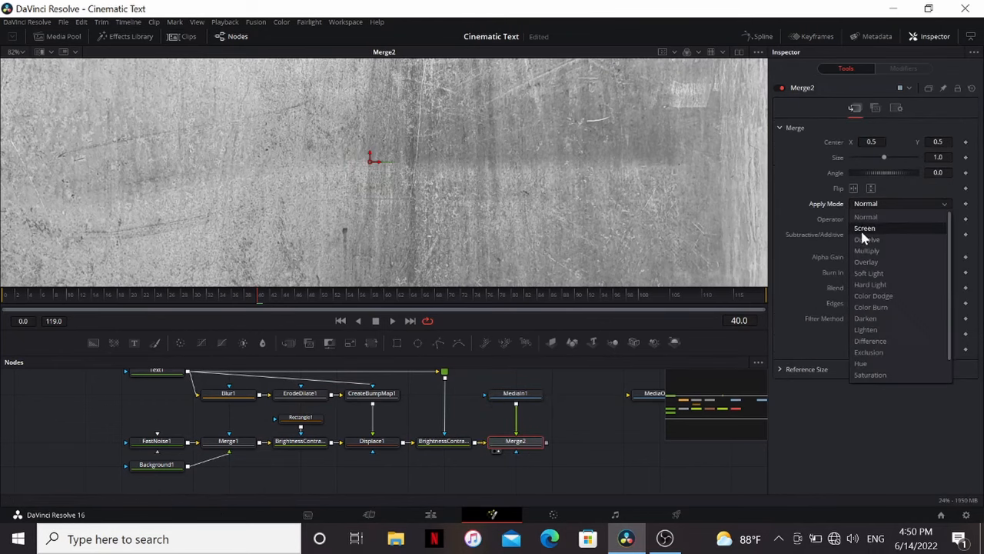
left_click(867, 250)
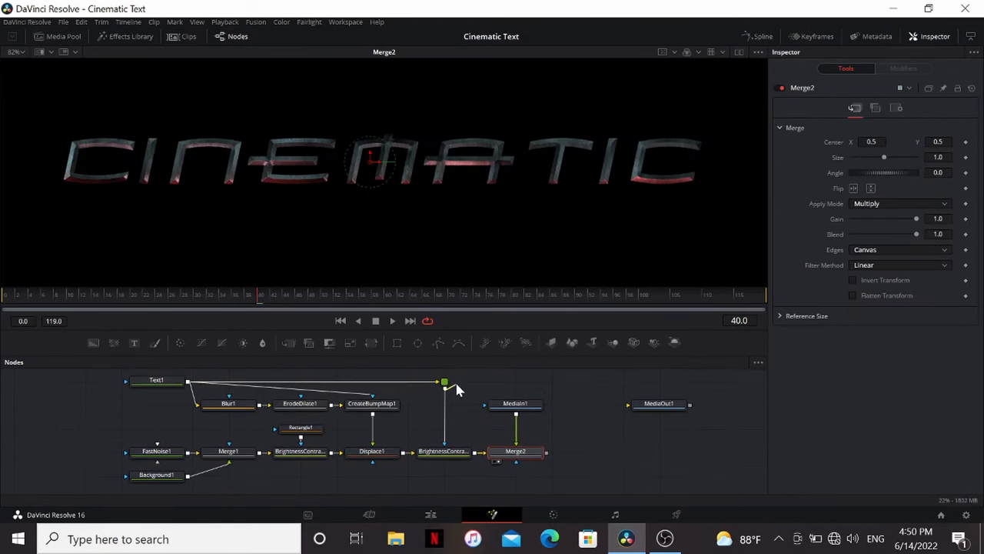
left_click_drag(533, 403, 516, 451)
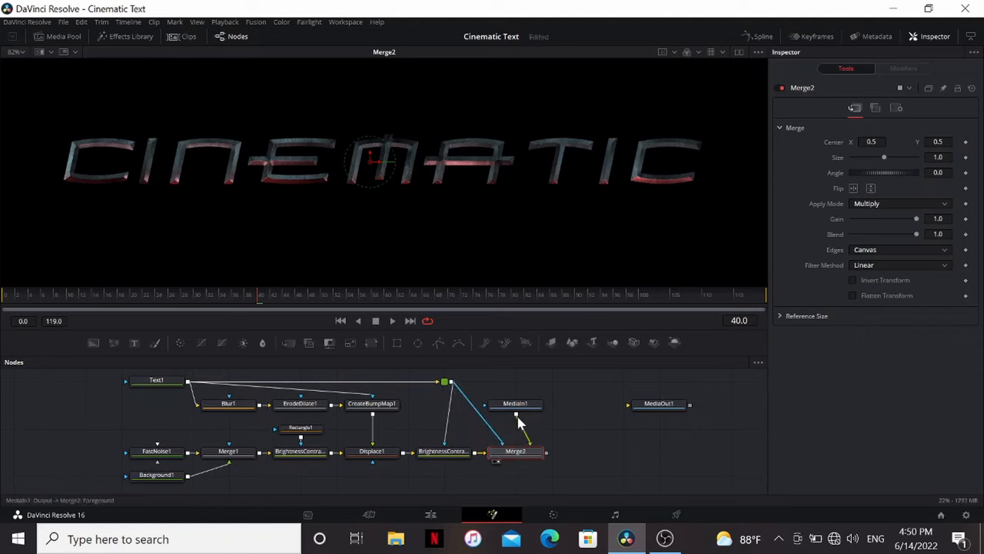
Add BrightnessContrast3 with gain 1.32 and lower Merge2's blend to about 0.49.
left_click(515, 427)
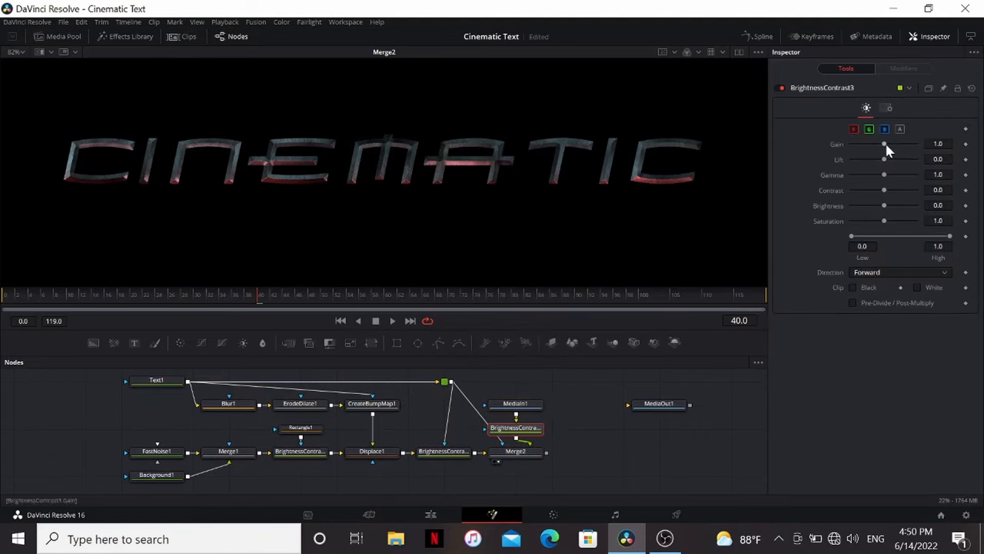
left_click_drag(884, 144, 888, 144)
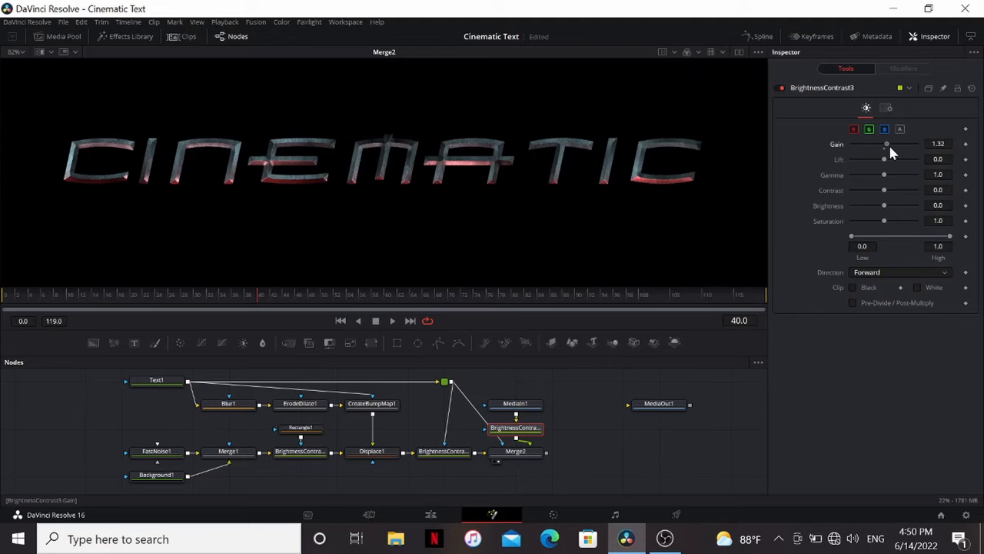
left_click(516, 451)
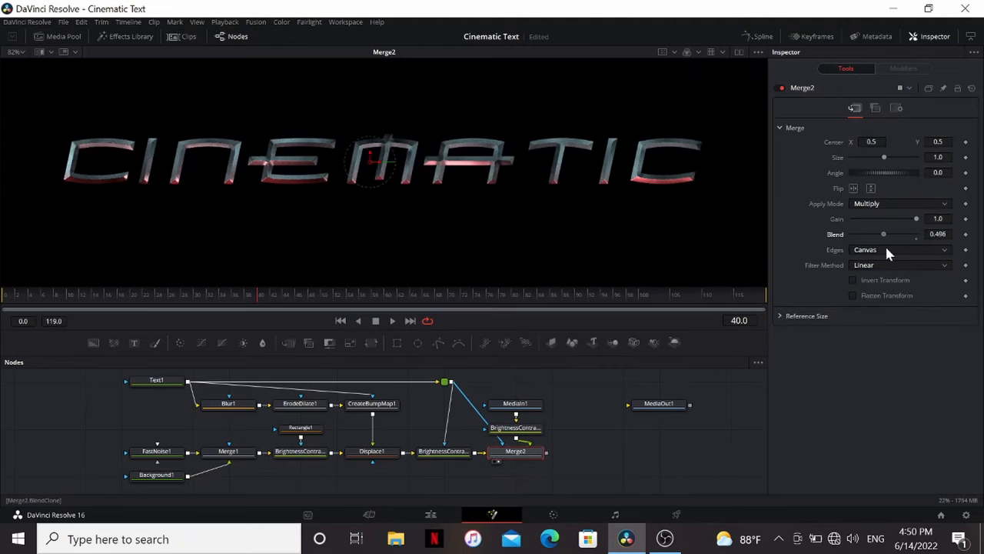
left_click(64, 37)
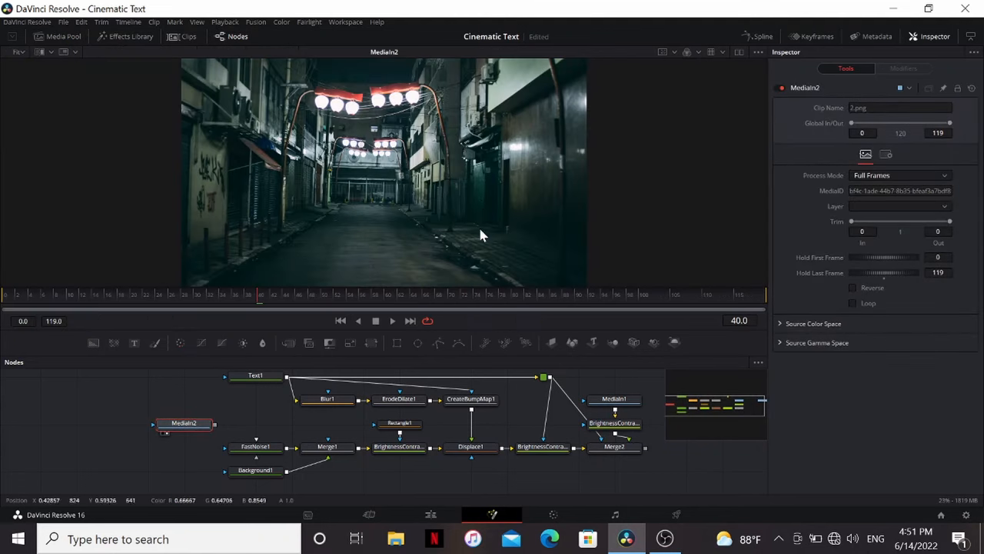
mouse_move(216, 429)
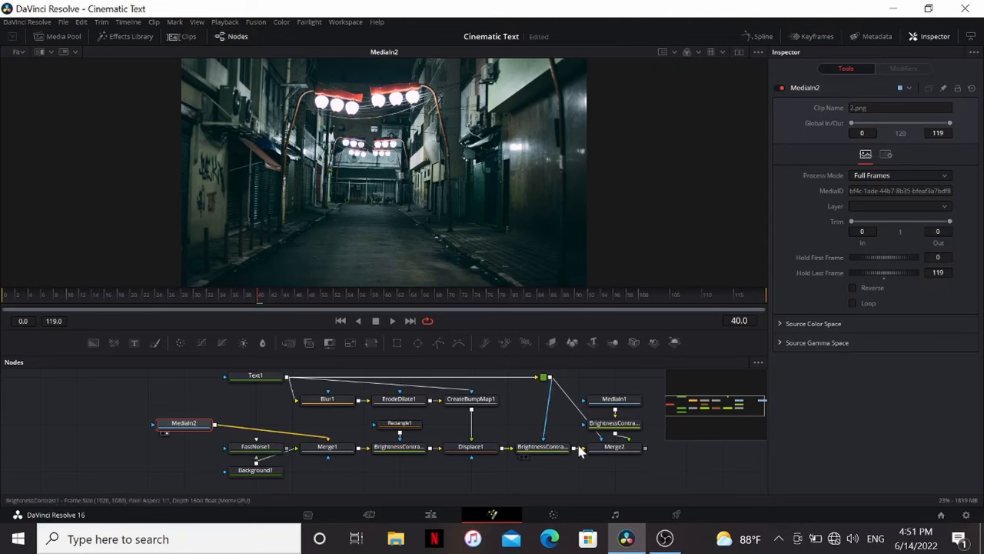
Route the night alley photo through a Blur node into Merge1 for chrome reflections.
left_click(614, 446)
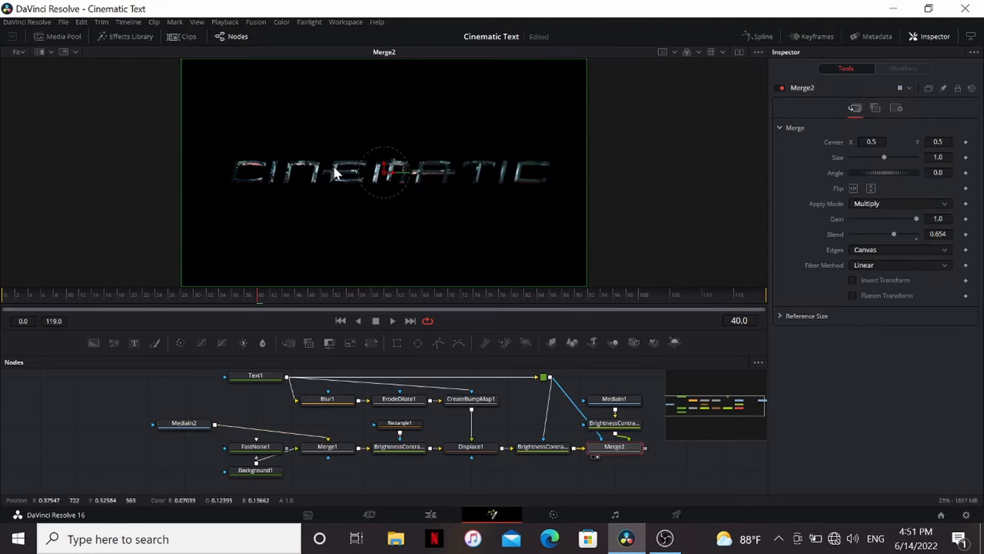
left_click(255, 423)
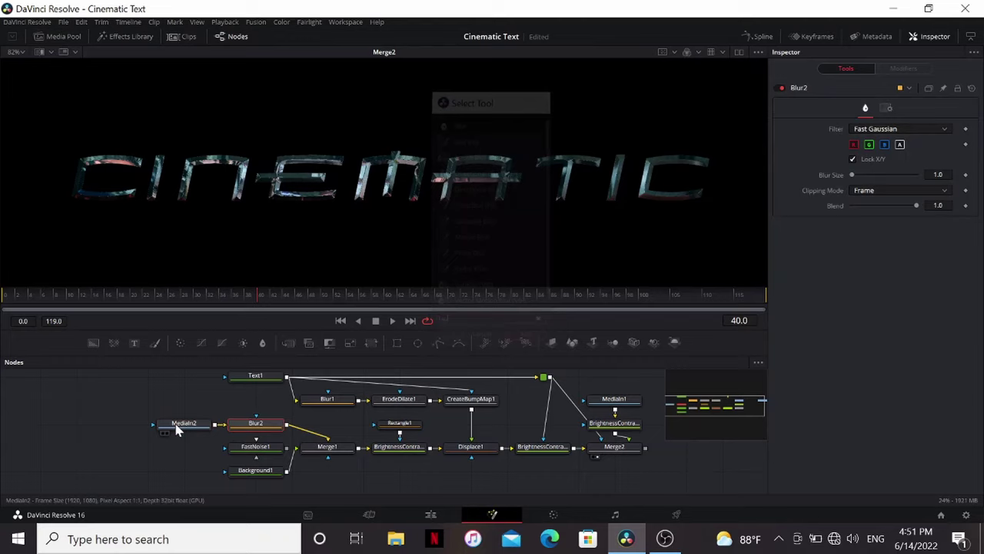
left_click_drag(852, 175, 865, 175)
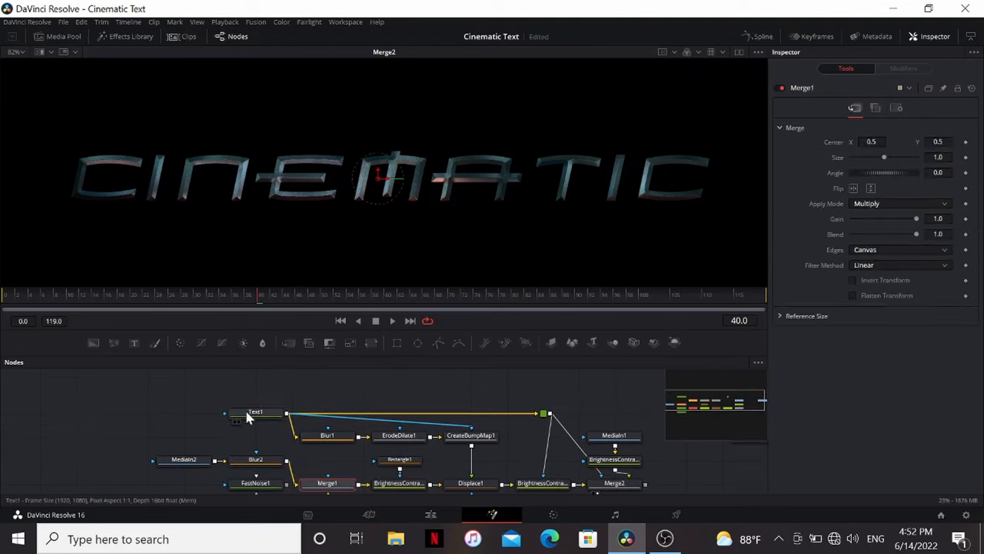
Give the Text1 chrome title a different font from the Inspector's Font list.
left_click(255, 412)
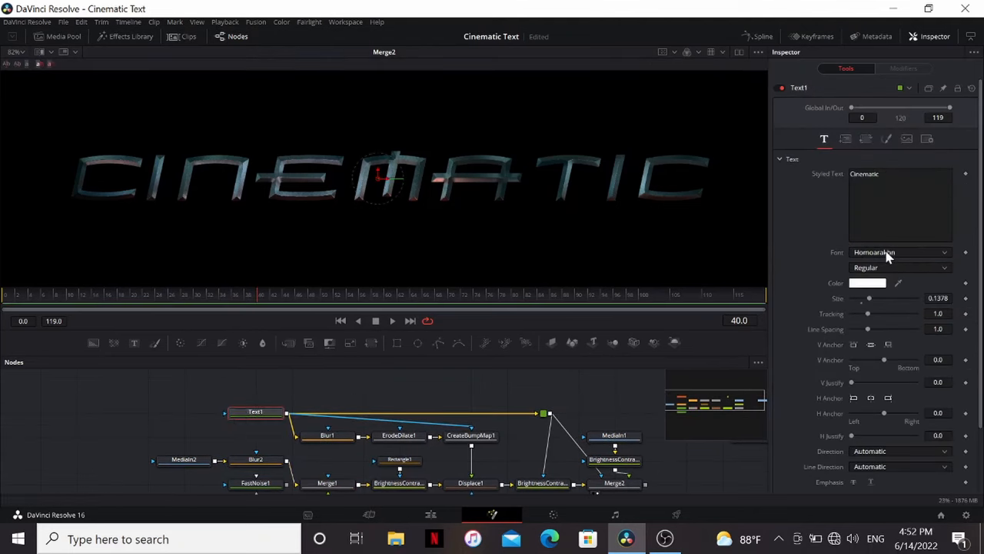
left_click(896, 252)
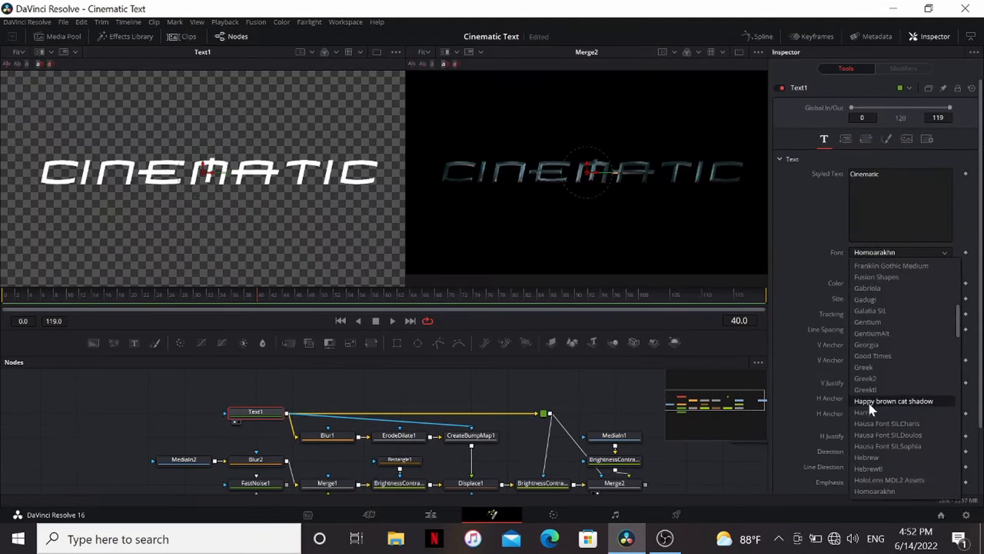
left_click(863, 412)
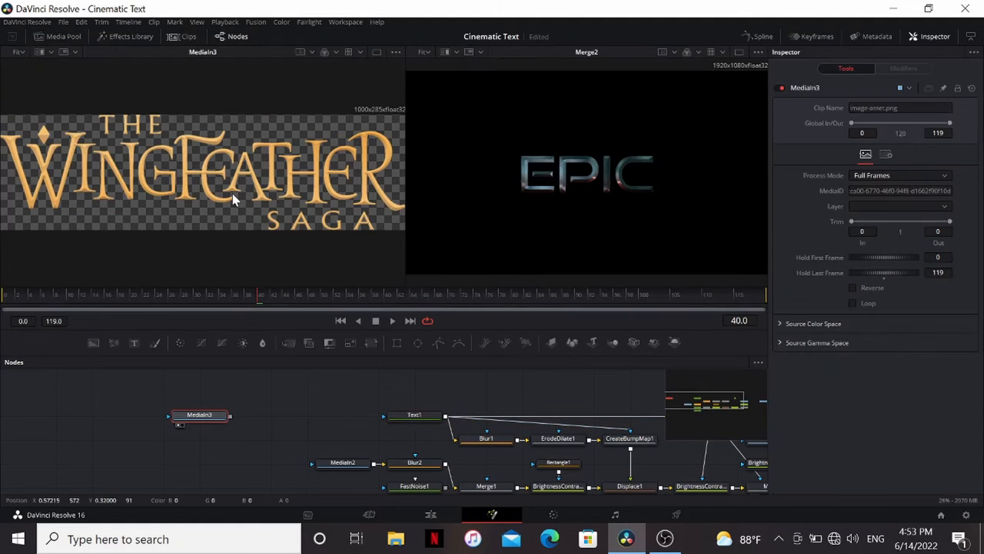
mouse_move(239, 263)
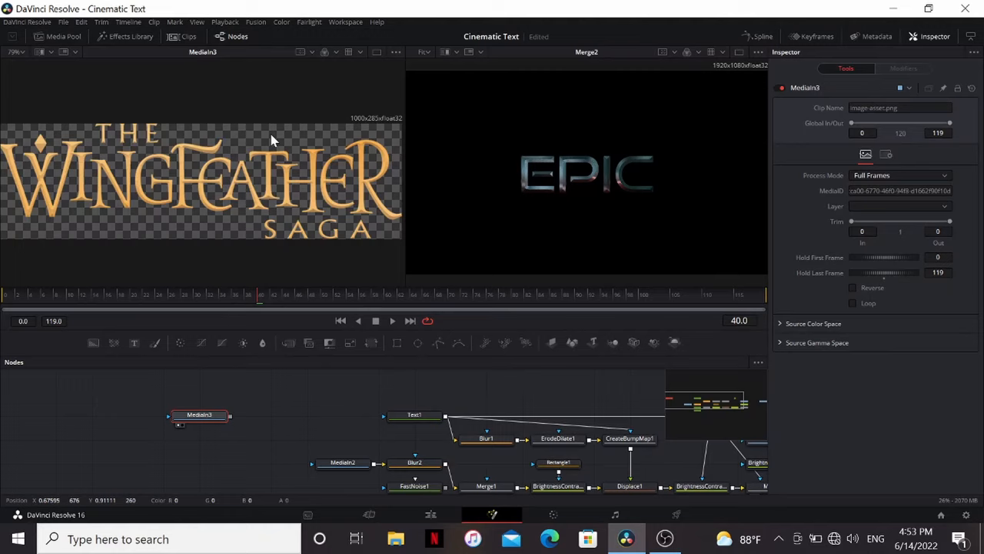
mouse_move(375, 156)
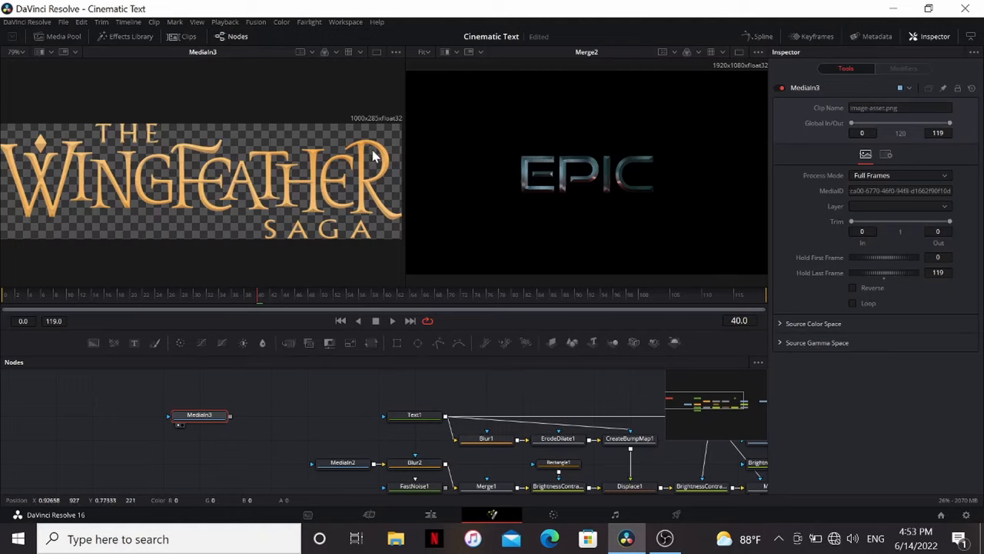
mouse_move(724, 85)
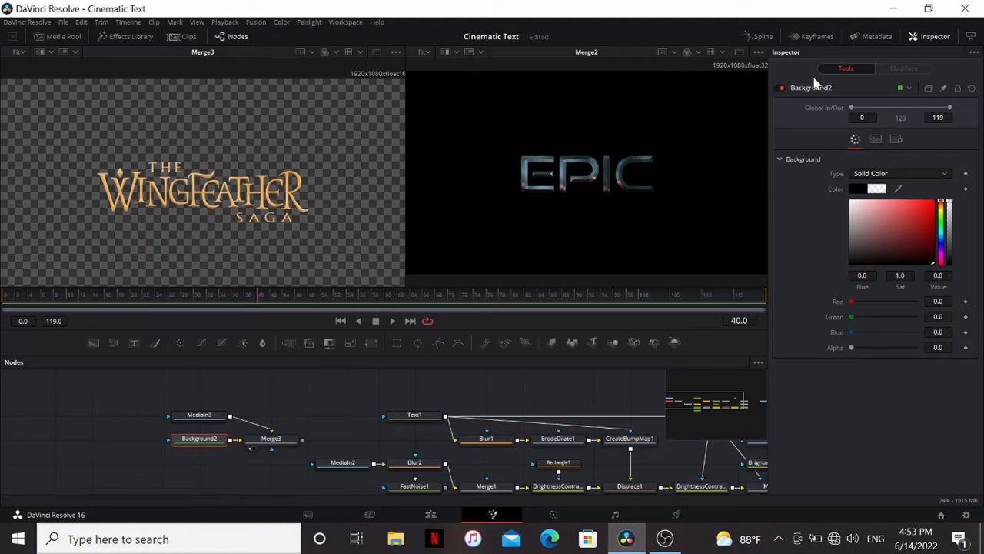
Scale Merge3 up to size 1.57 and add a white Background3 node after it.
left_click(271, 439)
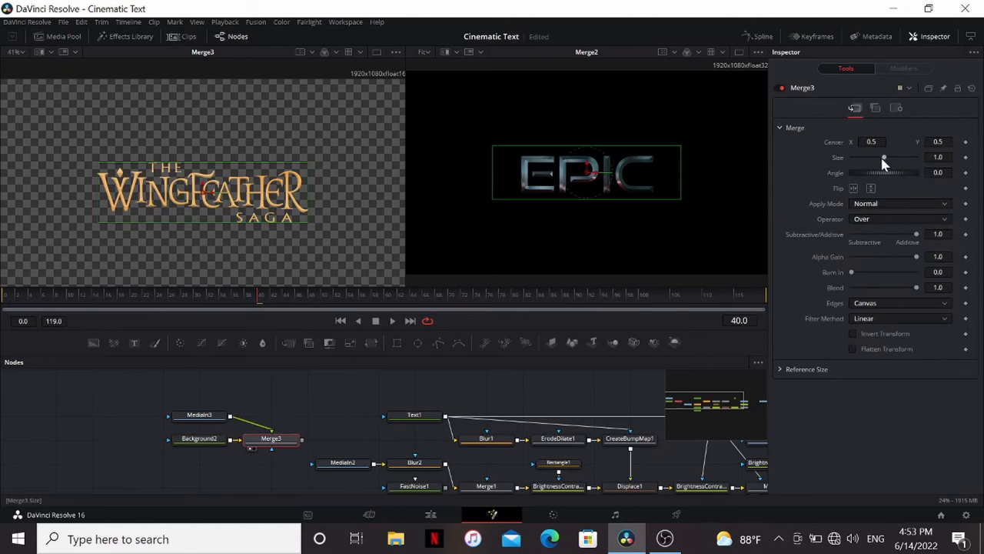
left_click_drag(884, 157, 889, 157)
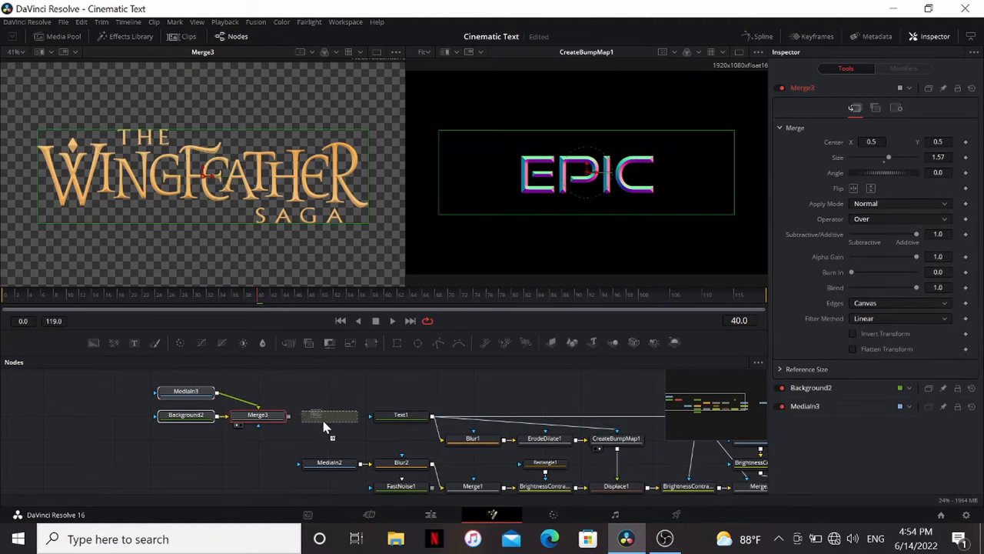
left_click(327, 415)
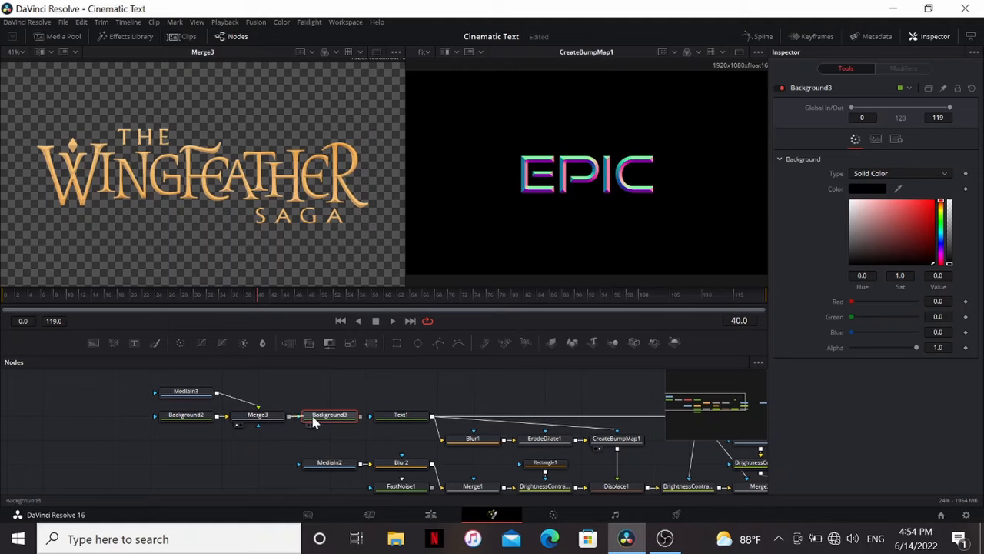
left_click(329, 416)
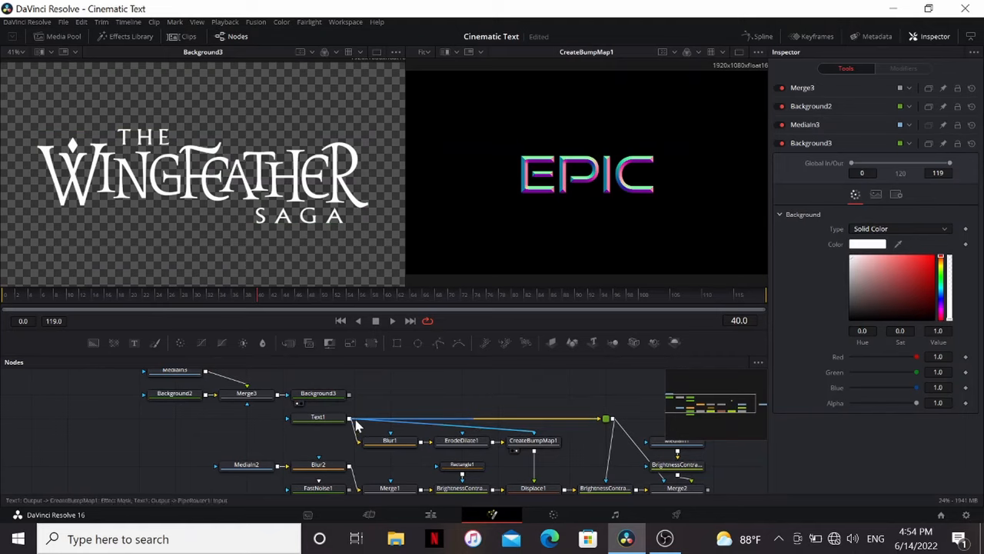
mouse_move(354, 427)
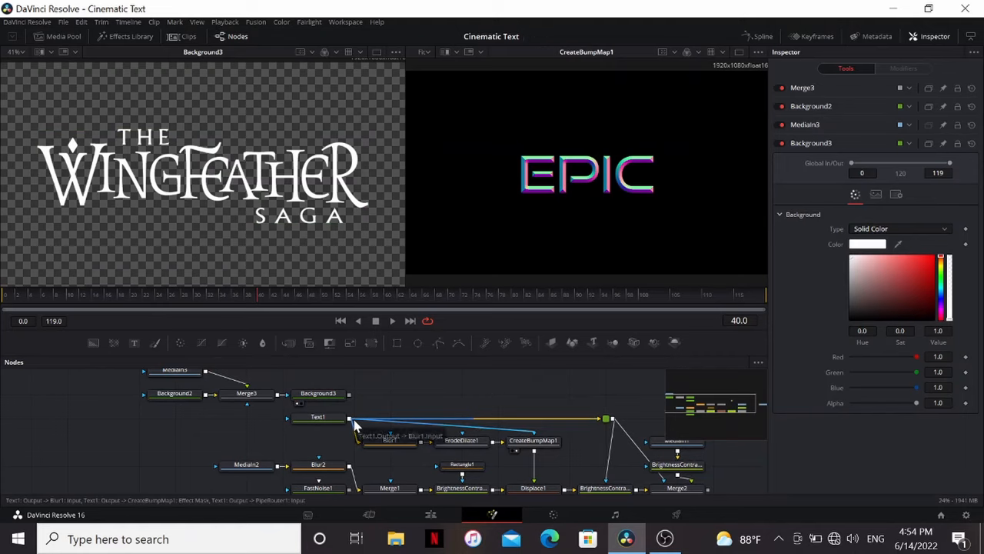